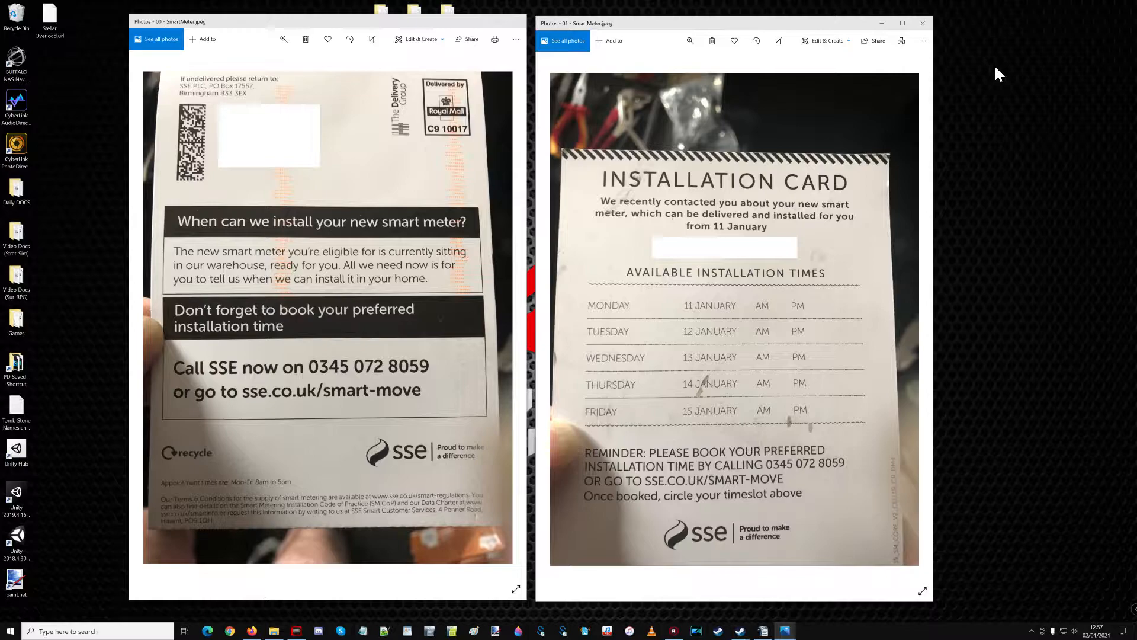
mouse_move(696, 215)
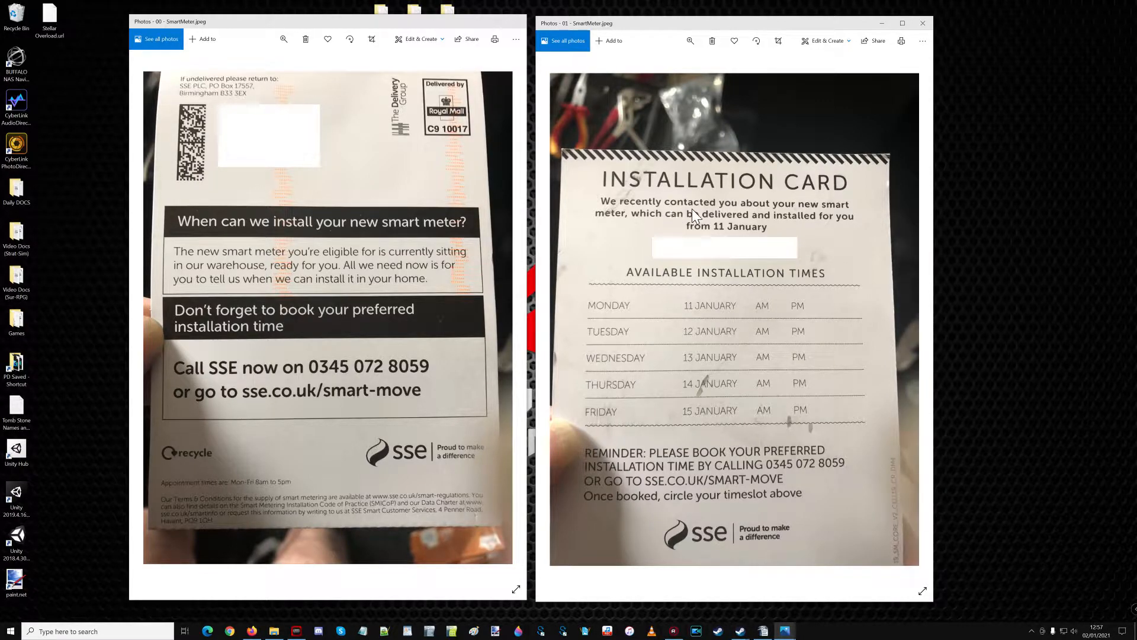
mouse_move(810, 215)
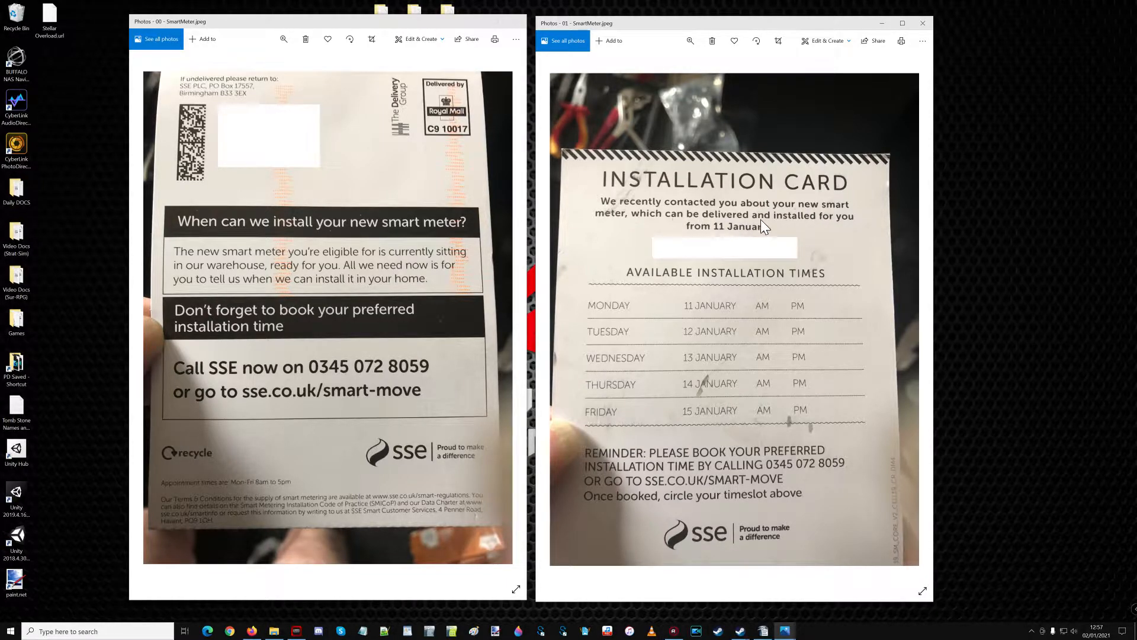
mouse_move(727, 232)
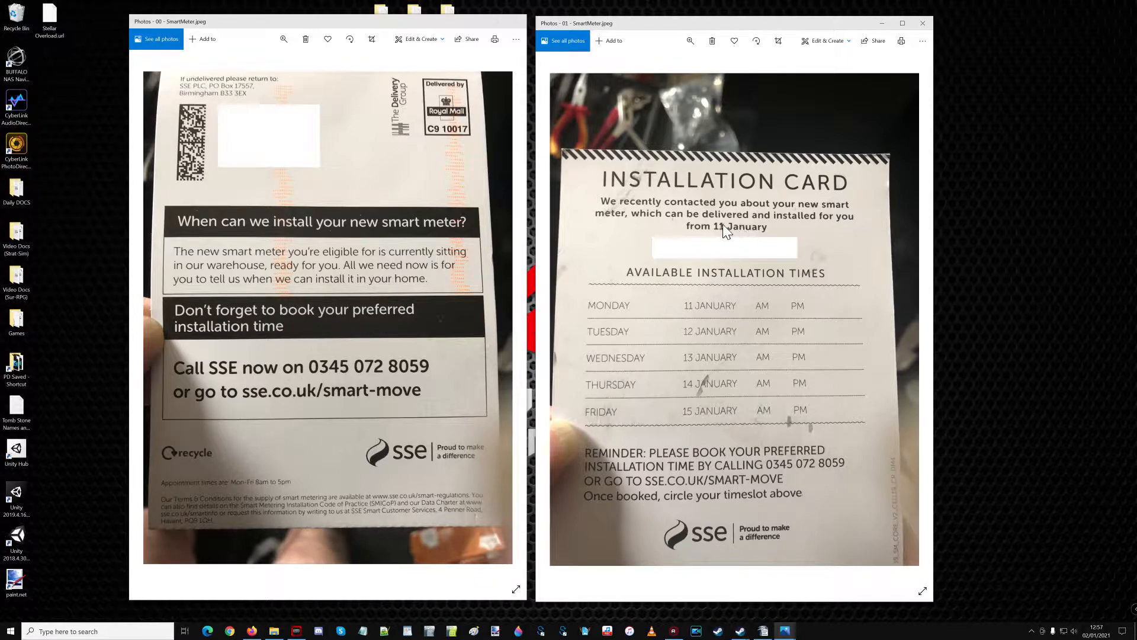
mouse_move(960, 235)
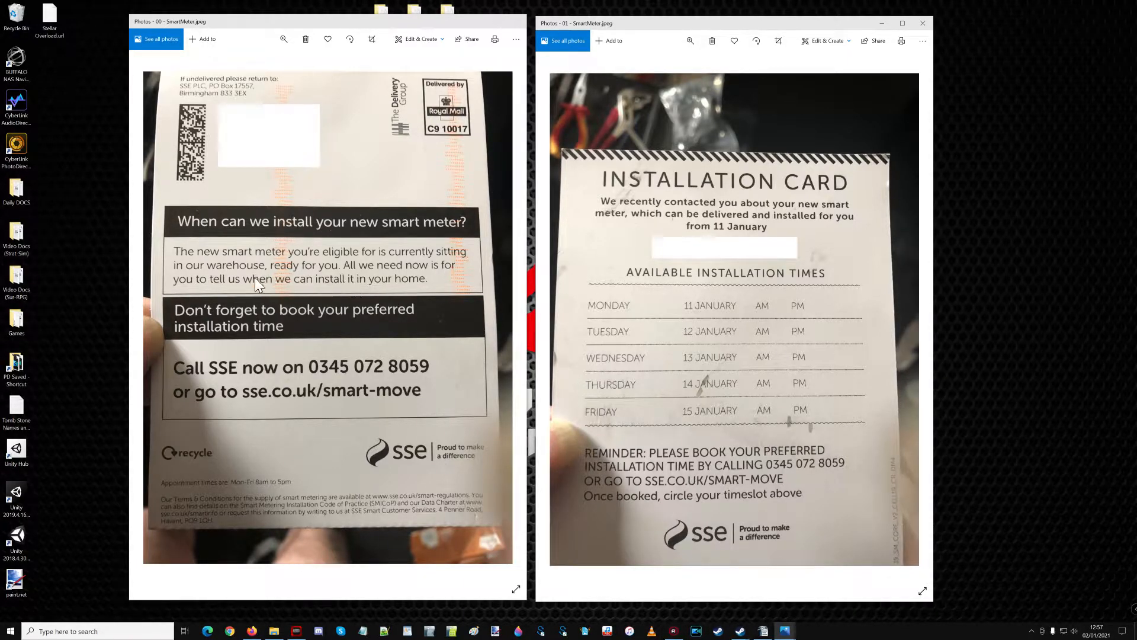
mouse_move(413, 283)
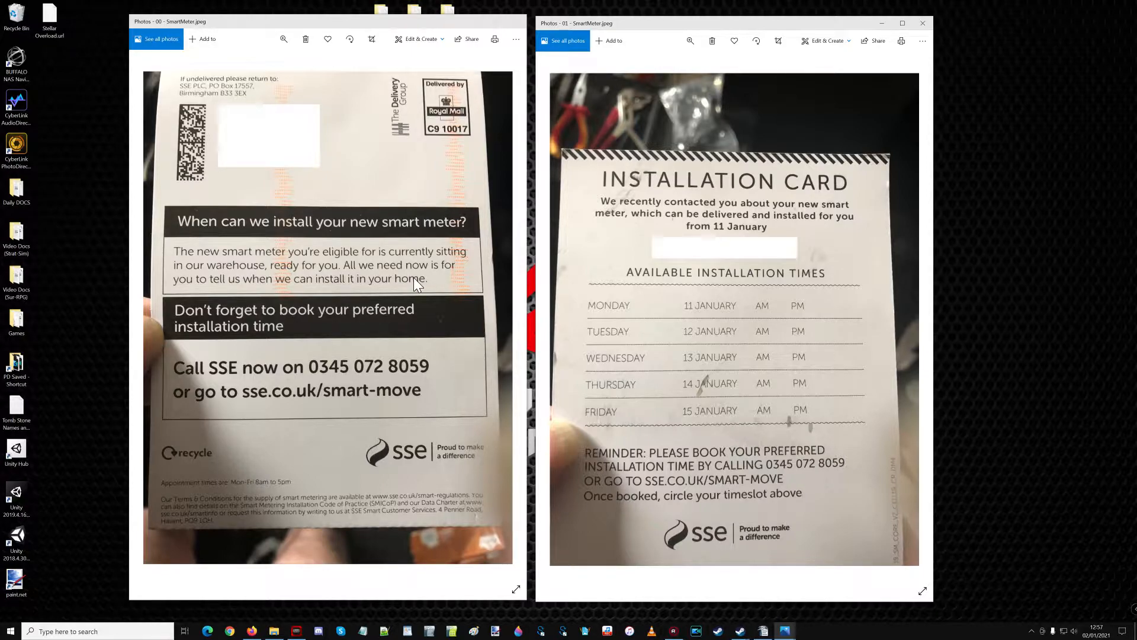
mouse_move(427, 285)
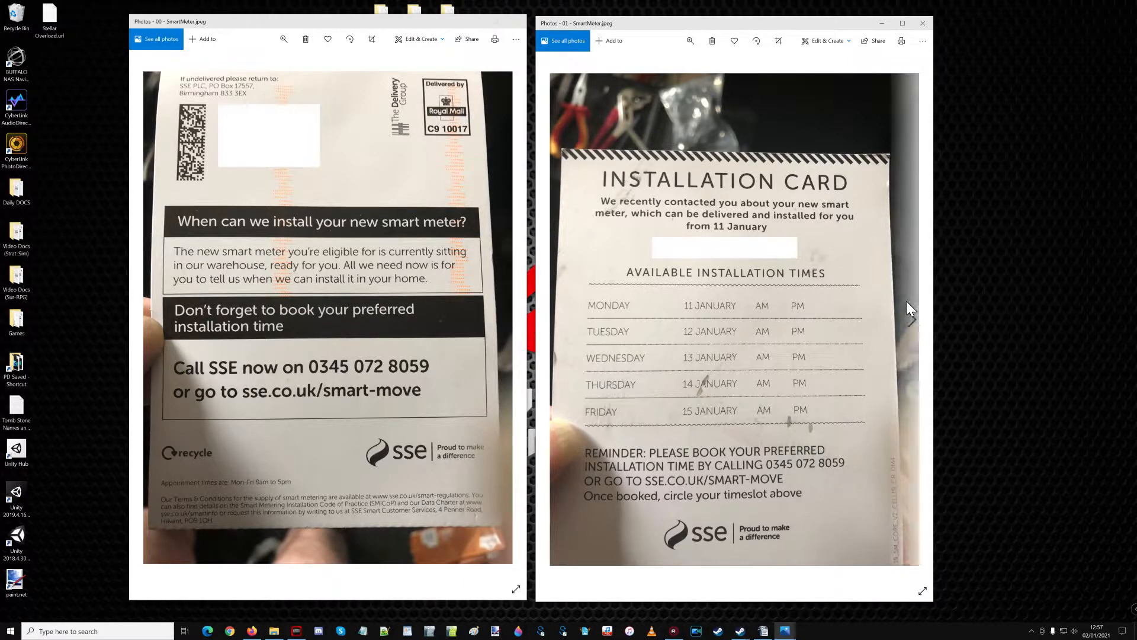
mouse_move(997, 307)
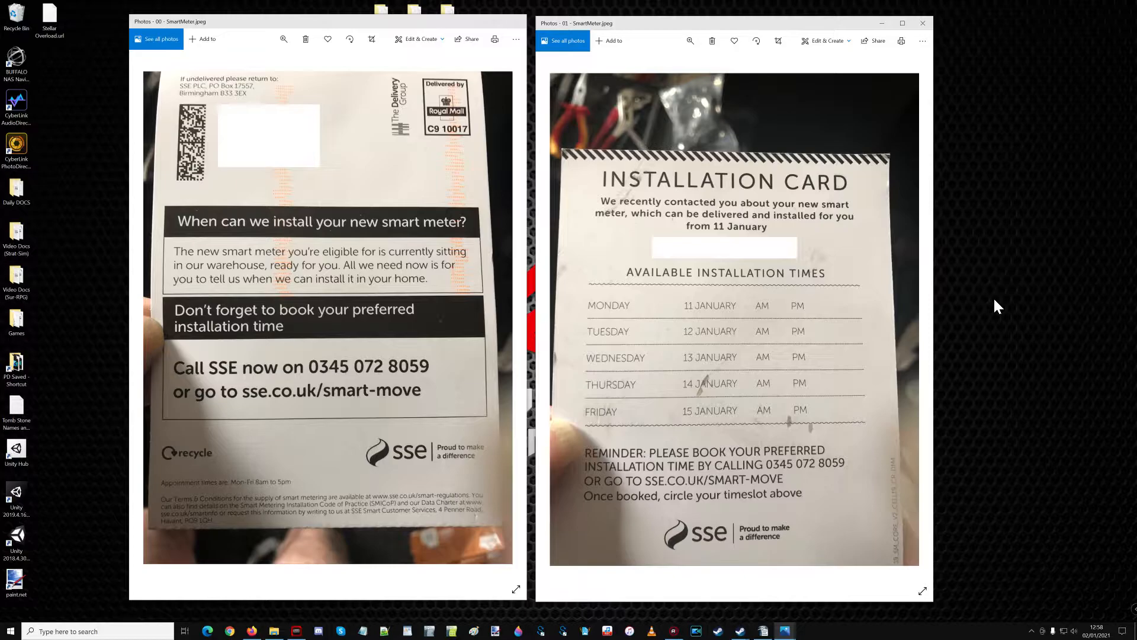
mouse_move(421, 607)
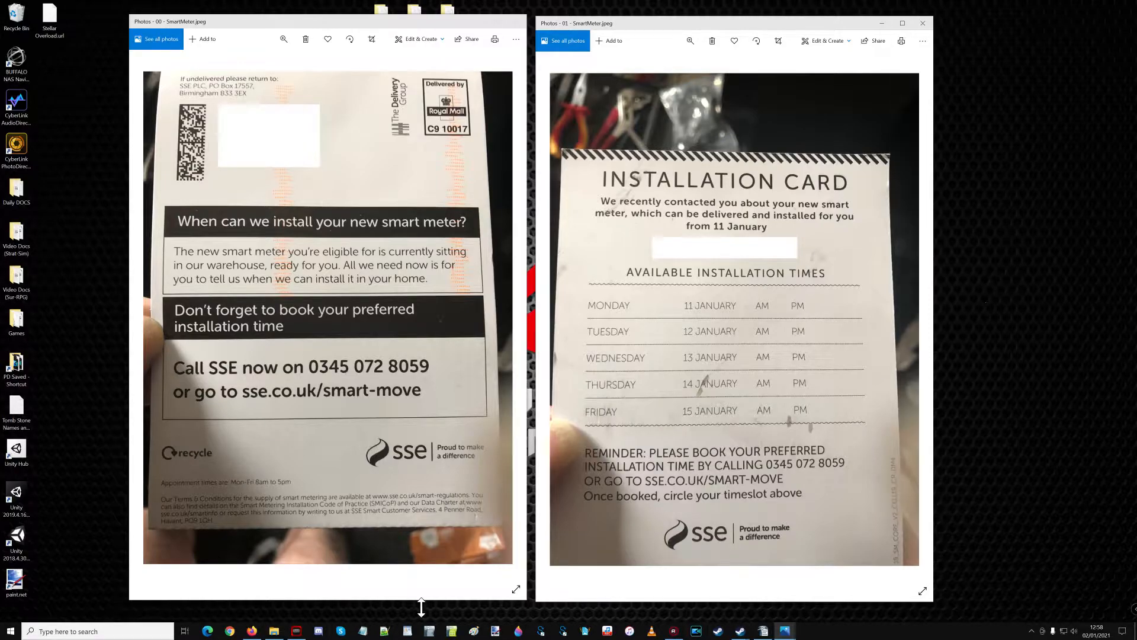